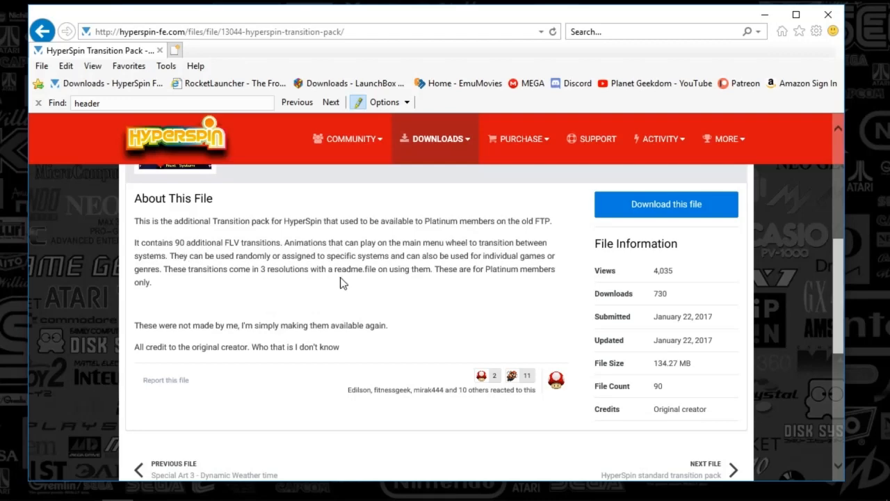
{"action": "mouse_move", "coordinate": [646, 178]}
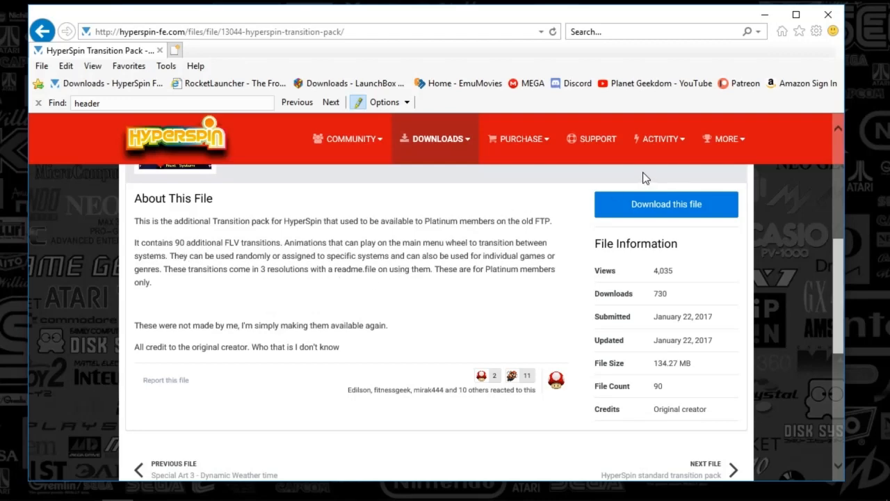
{"action": "mouse_move", "coordinate": [800, 234]}
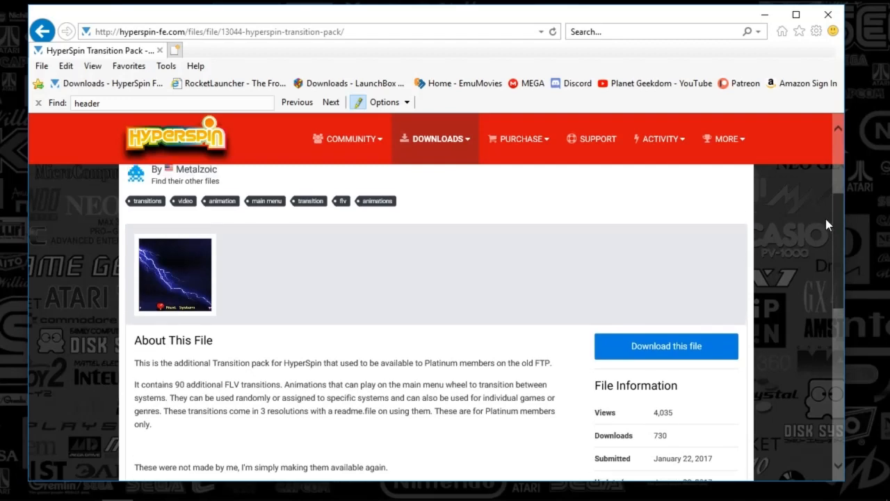
Minimize the Internet Explorer HyperSpin Transition Pack page to reveal the desktop.
{"action": "scroll", "scroll_direction": "down", "scroll_amount": 3}
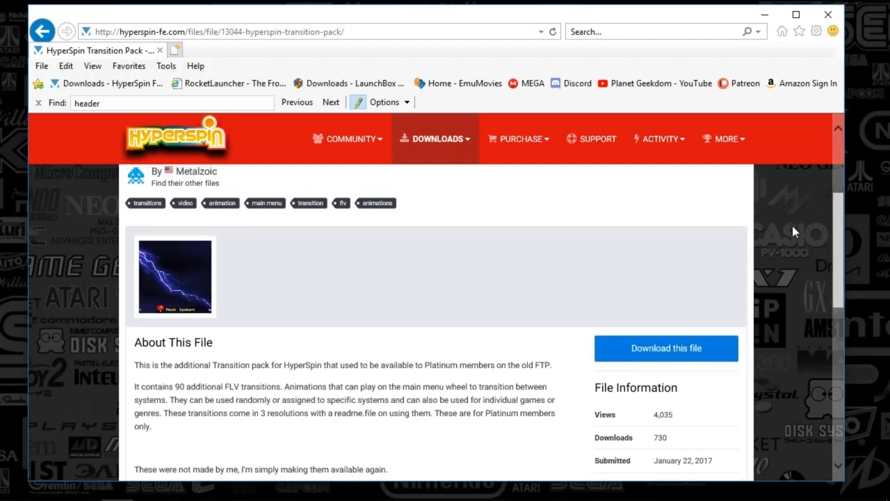
{"action": "mouse_move", "coordinate": [757, 30]}
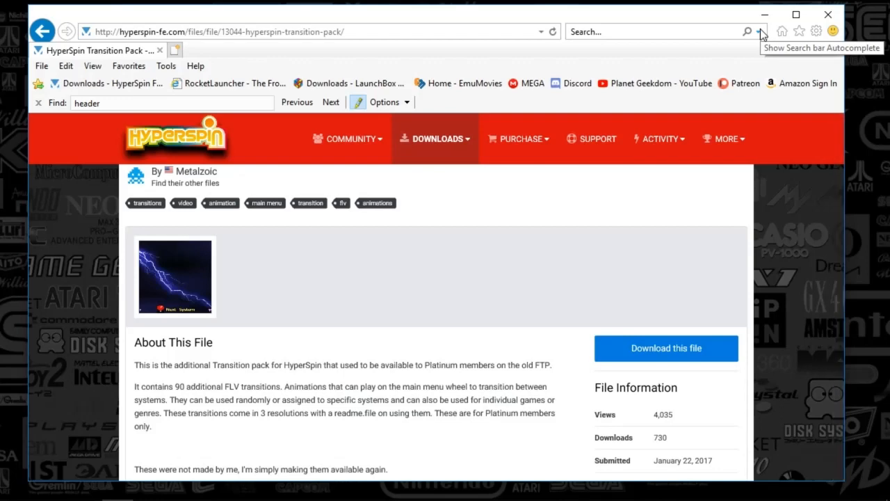
{"action": "mouse_move", "coordinate": [754, 52]}
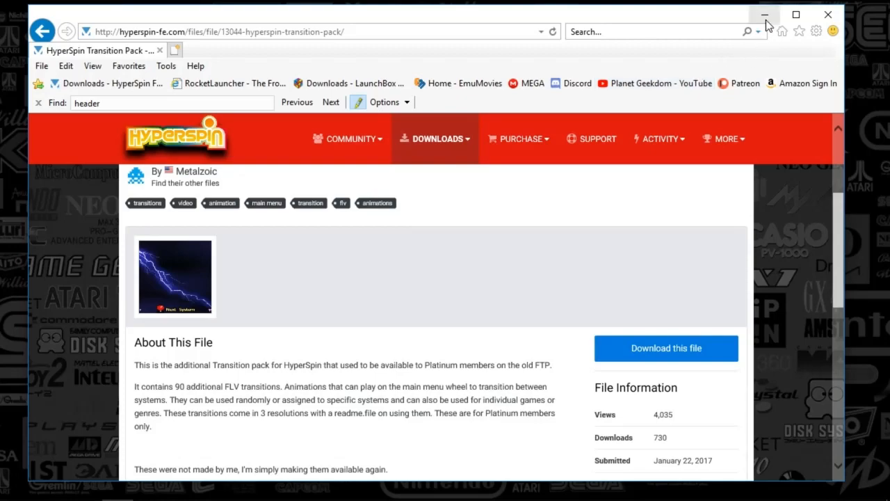
{"action": "left_click", "coordinate": [766, 14]}
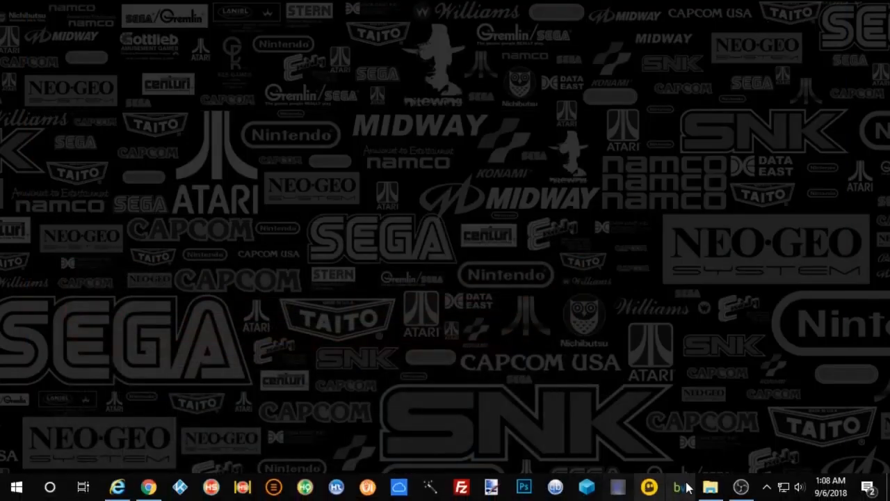
Browse to HyperSpin Media\Frontend\Video\Transitions, listing the 'old' folder and FLV transition clips.
{"action": "left_click", "coordinate": [710, 487]}
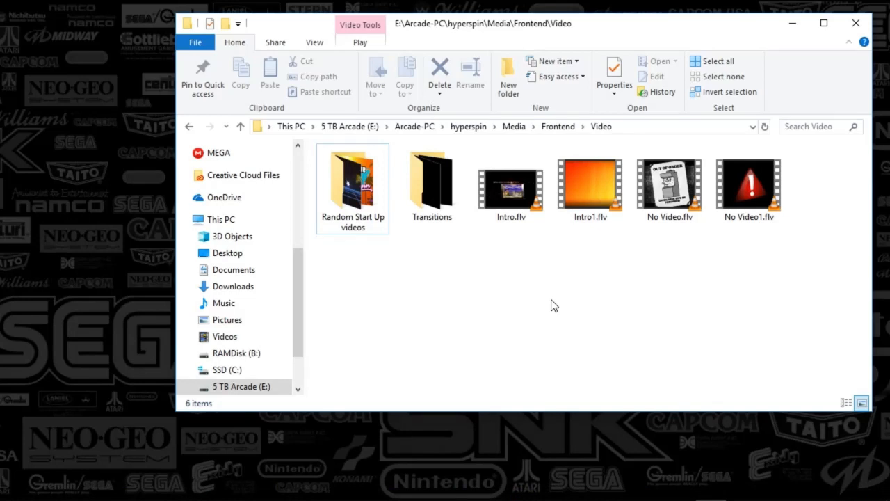
{"action": "mouse_move", "coordinate": [515, 125]}
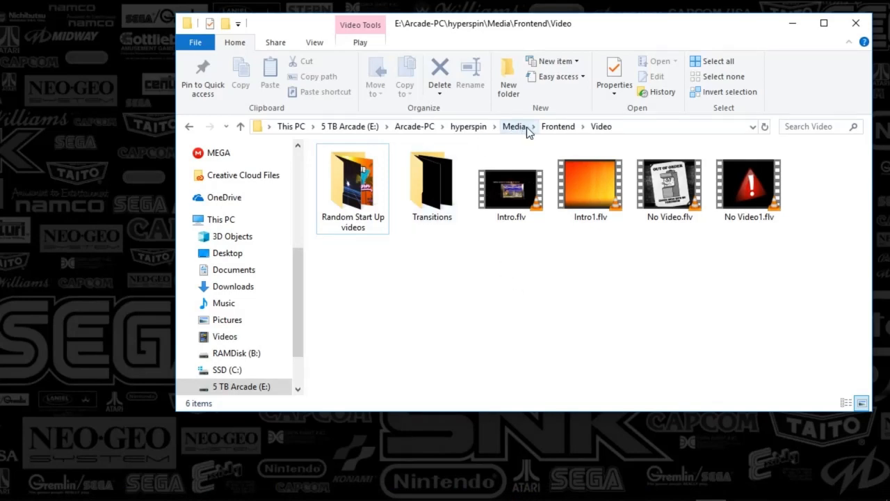
{"action": "mouse_move", "coordinate": [601, 136]}
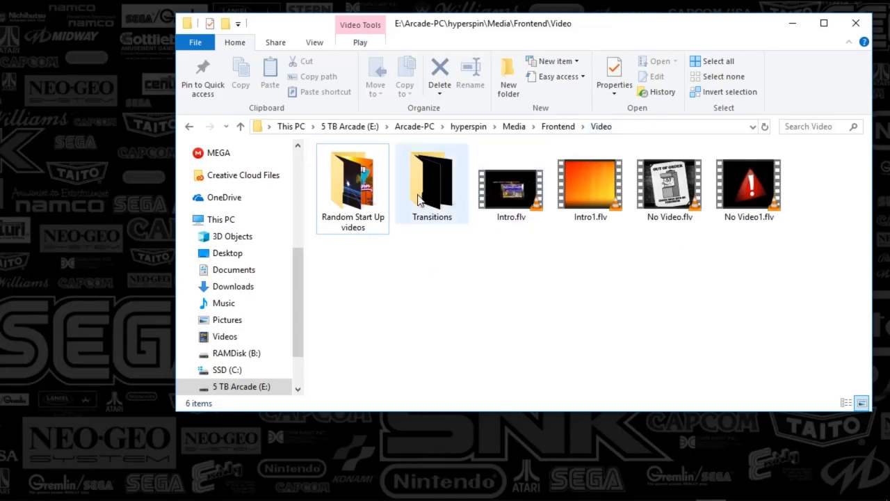
{"action": "double_click", "coordinate": [432, 180]}
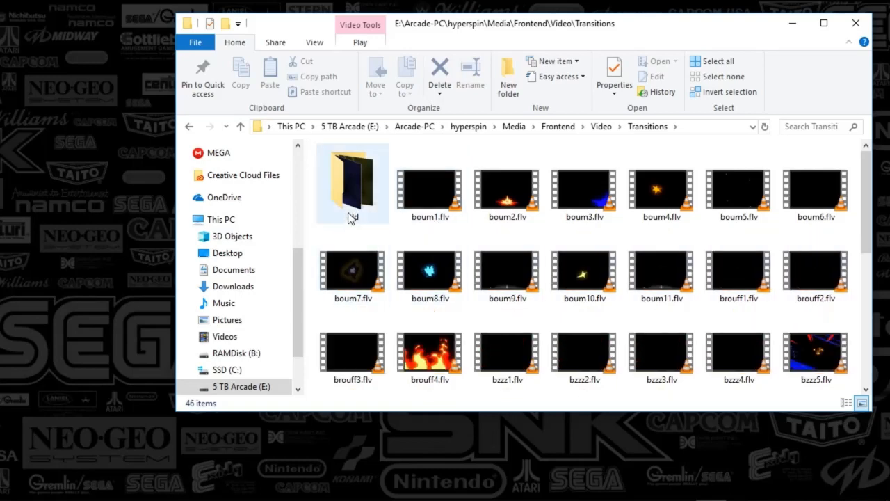
{"action": "left_click", "coordinate": [429, 355]}
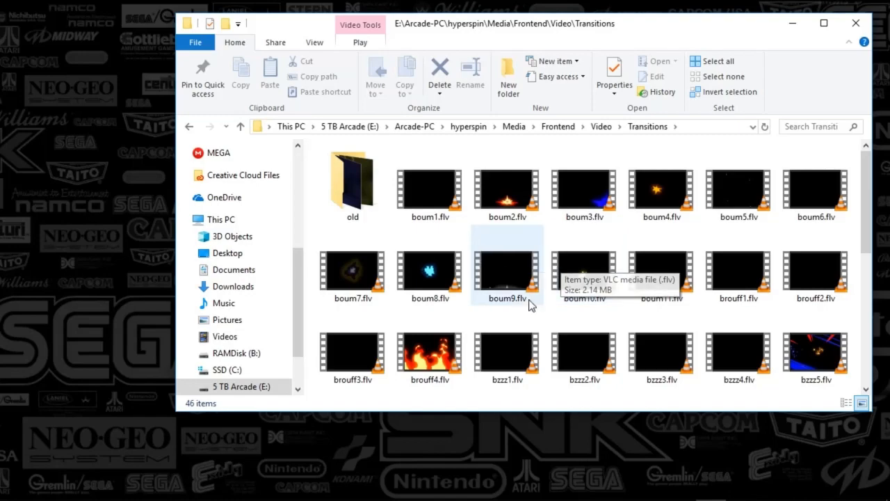
Preview brouff4.flv and boum3.flv in VLC, closing the player after each clip.
{"action": "double_click", "coordinate": [428, 355]}
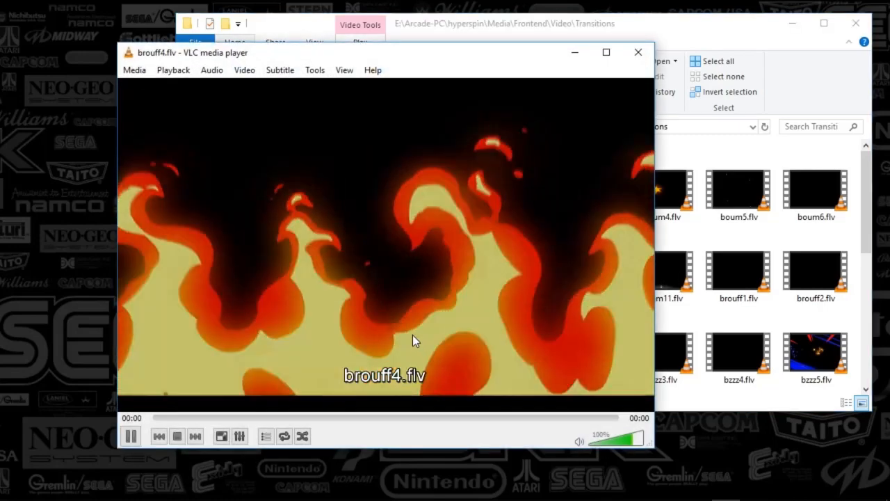
{"action": "left_click", "coordinate": [638, 52]}
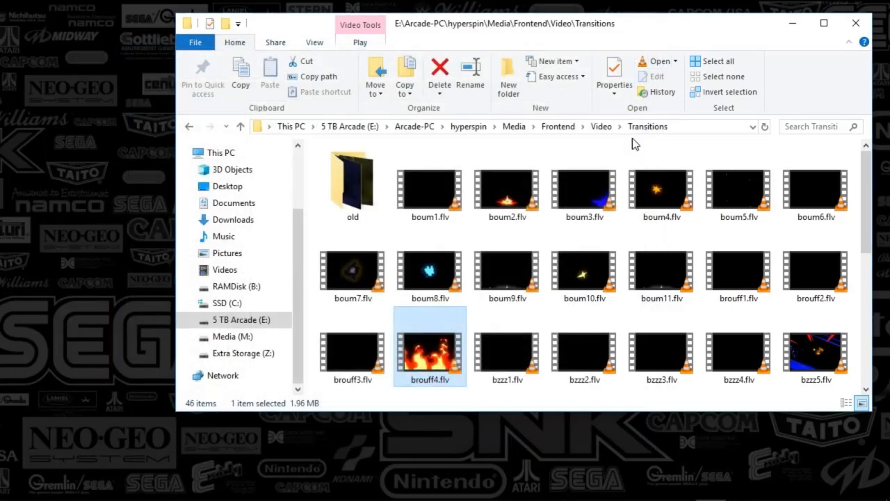
{"action": "double_click", "coordinate": [584, 187]}
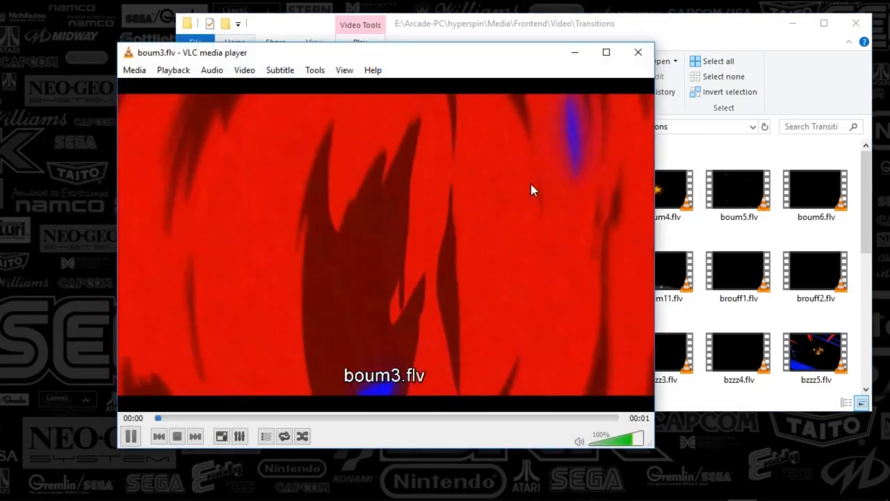
{"action": "left_click", "coordinate": [637, 53]}
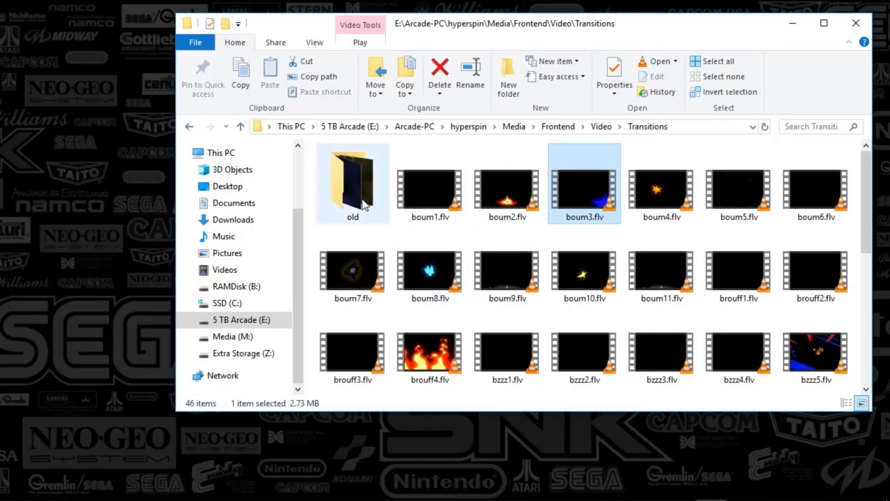
{"action": "mouse_move", "coordinate": [340, 217]}
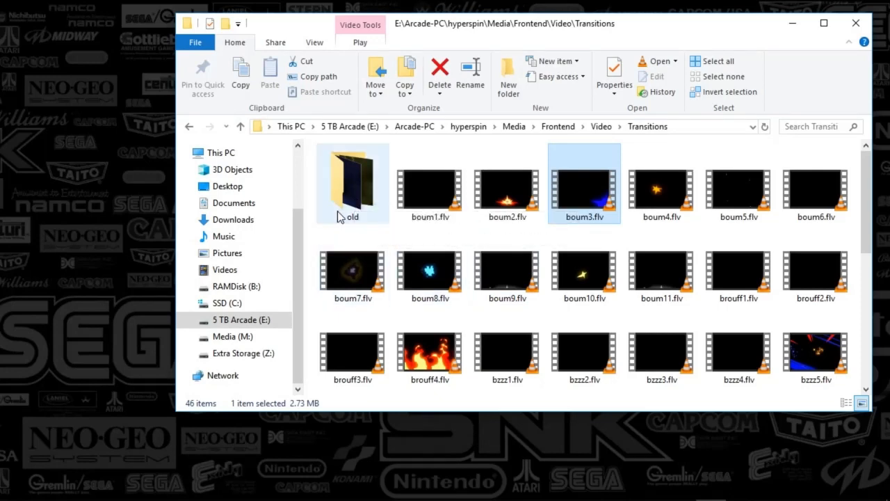
Enter the old subfolder and preview HS_Fire10_320.flv in VLC, then close the player.
{"action": "double_click", "coordinate": [354, 178]}
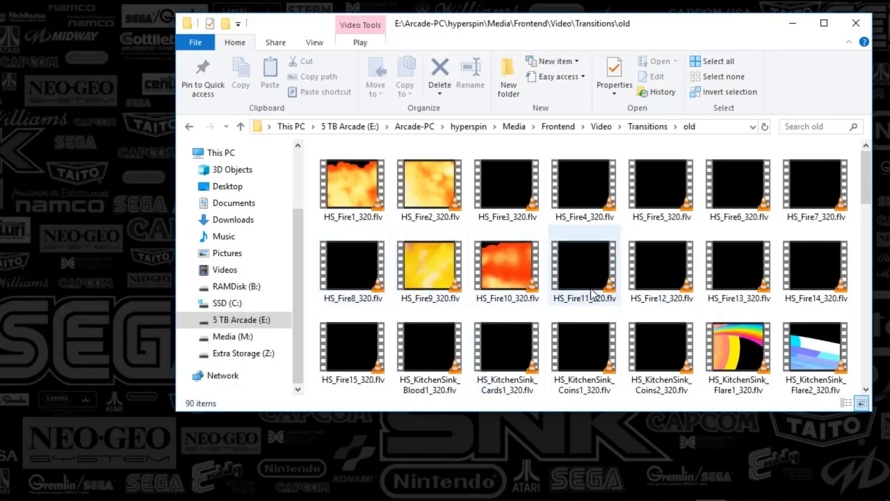
{"action": "double_click", "coordinate": [506, 268]}
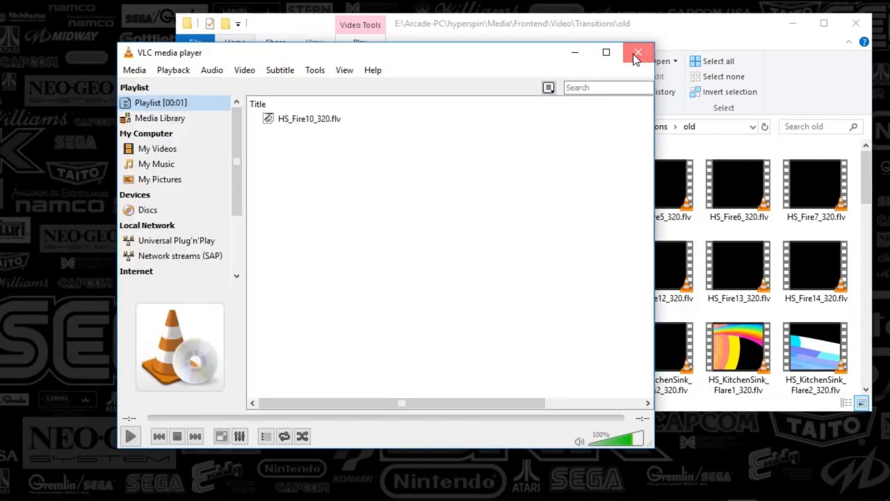
{"action": "left_click", "coordinate": [638, 53]}
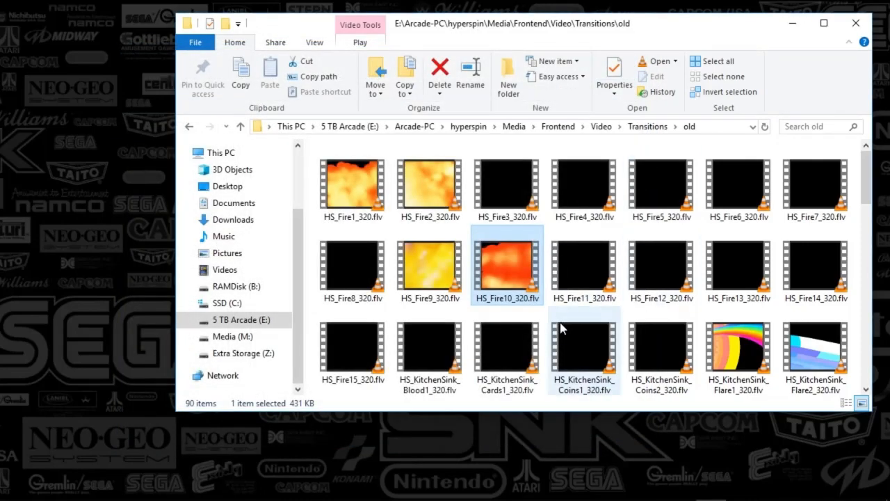
{"action": "mouse_move", "coordinate": [582, 251]}
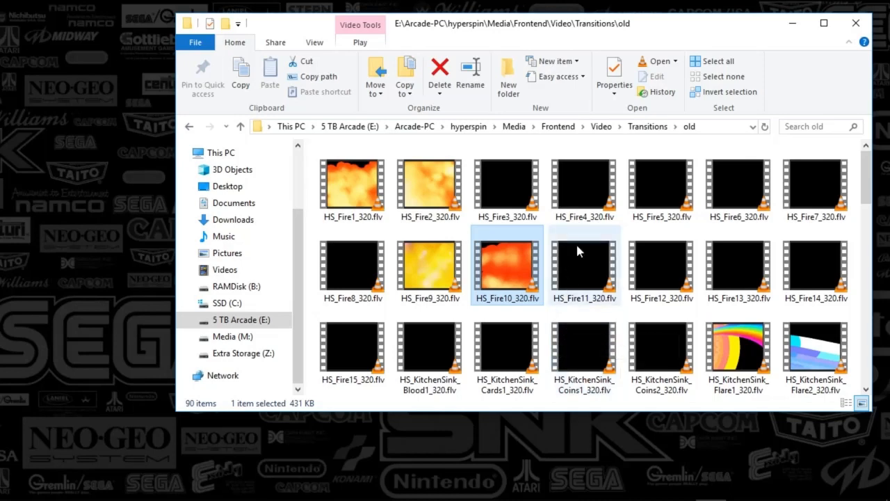
{"action": "mouse_move", "coordinate": [648, 131]}
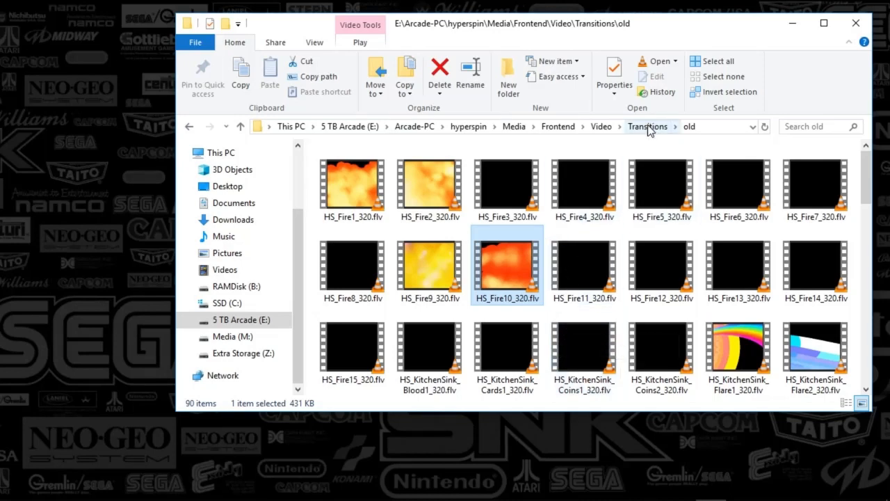
{"action": "mouse_move", "coordinate": [599, 285]}
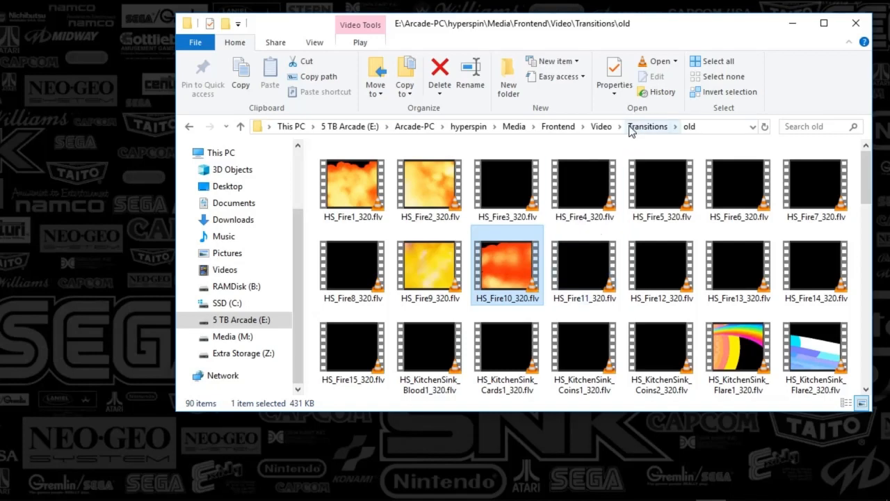
Return to Transitions, browse its thumbnails, then go up to the HyperSpin Media folder.
{"action": "left_click", "coordinate": [649, 125]}
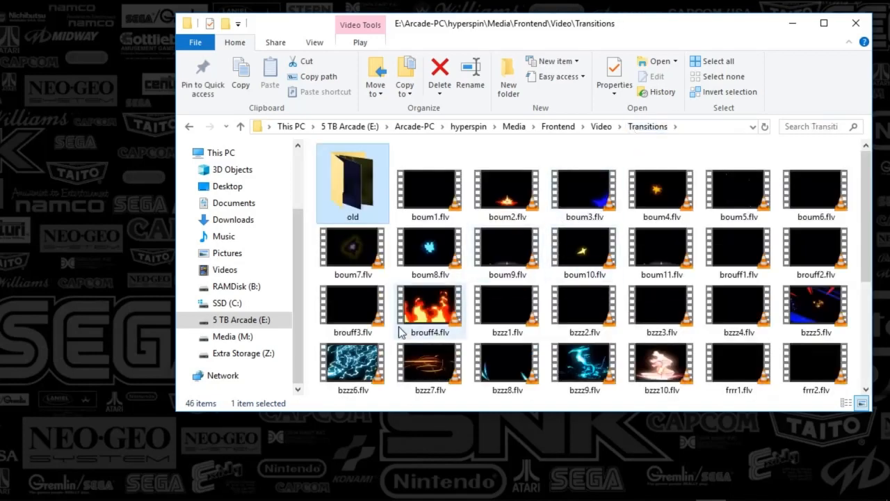
{"action": "scroll", "scroll_direction": "down", "scroll_amount": 3}
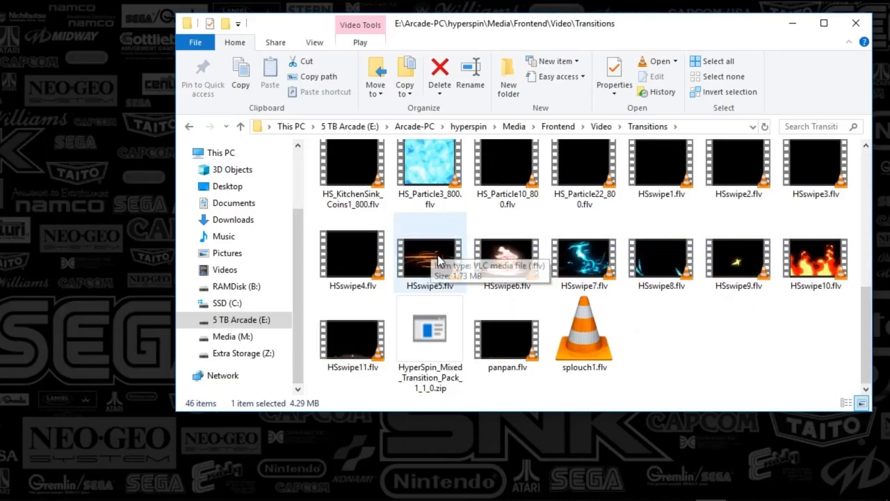
{"action": "mouse_move", "coordinate": [473, 338]}
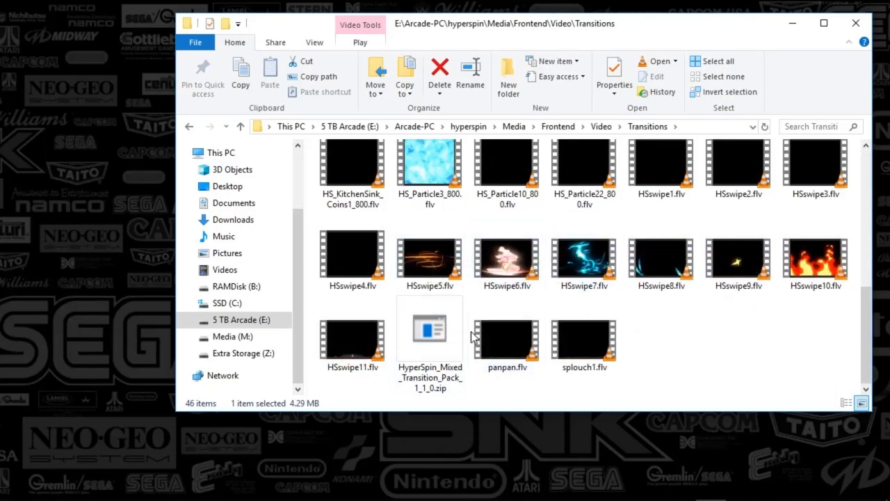
{"action": "left_click", "coordinate": [585, 340]}
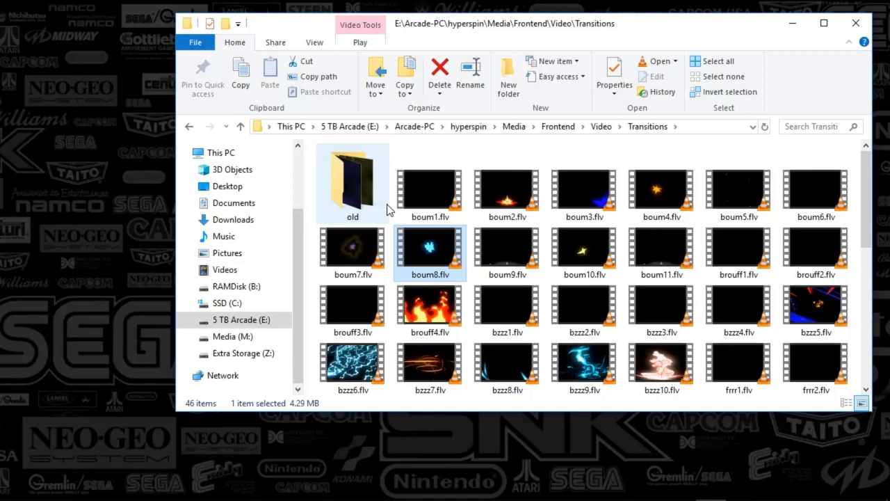
{"action": "mouse_move", "coordinate": [456, 263]}
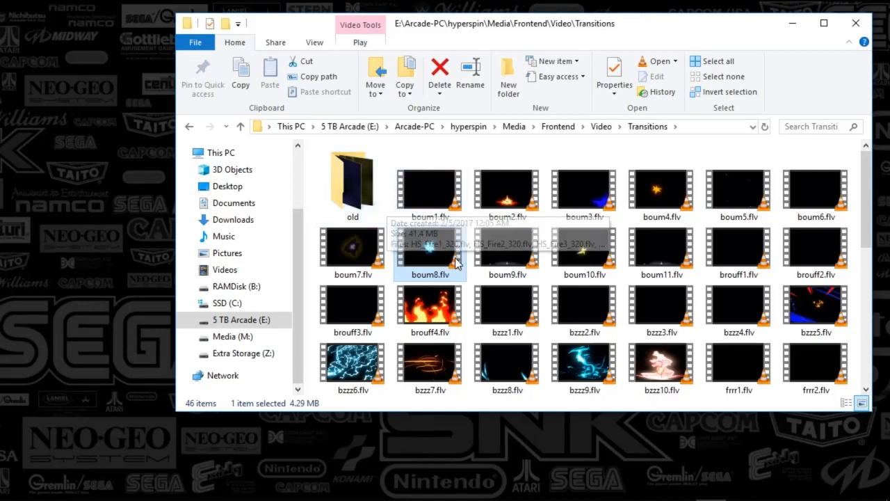
{"action": "mouse_move", "coordinate": [475, 284]}
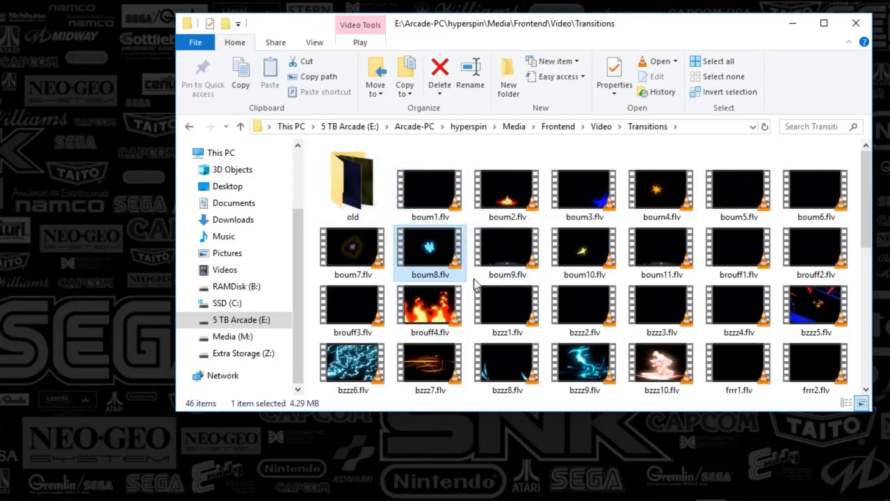
{"action": "mouse_move", "coordinate": [584, 307]}
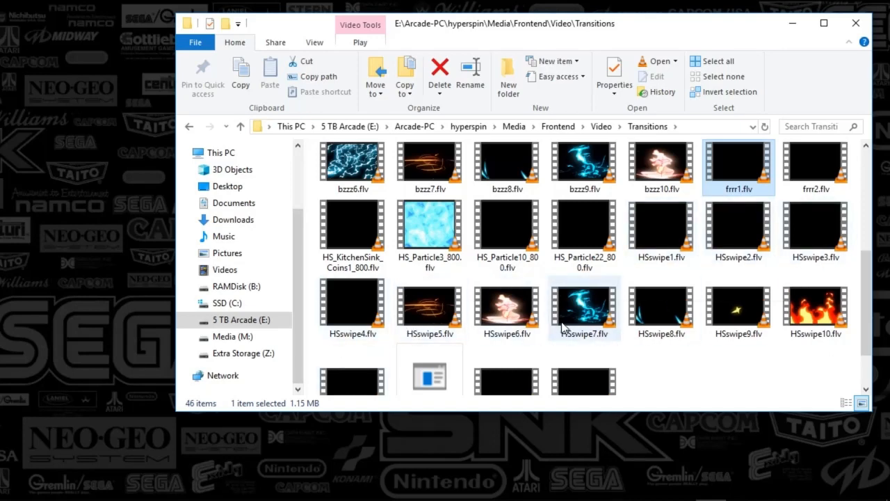
{"action": "mouse_move", "coordinate": [703, 318]}
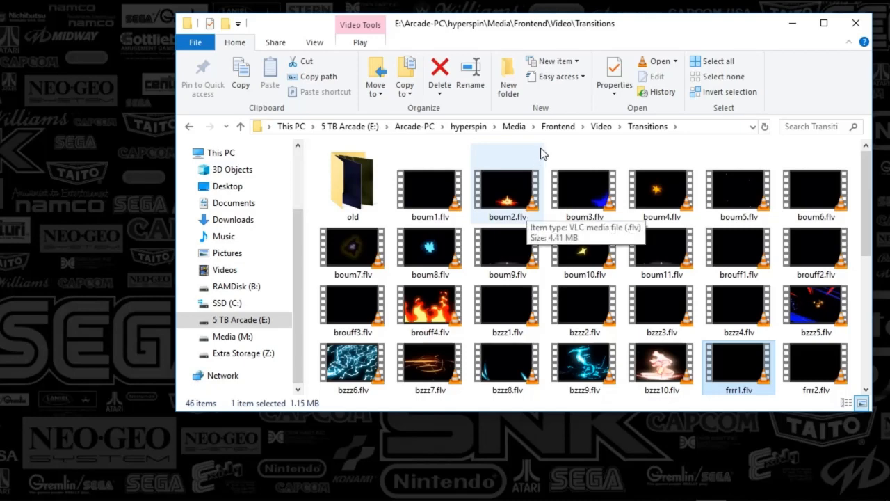
{"action": "mouse_move", "coordinate": [528, 340]}
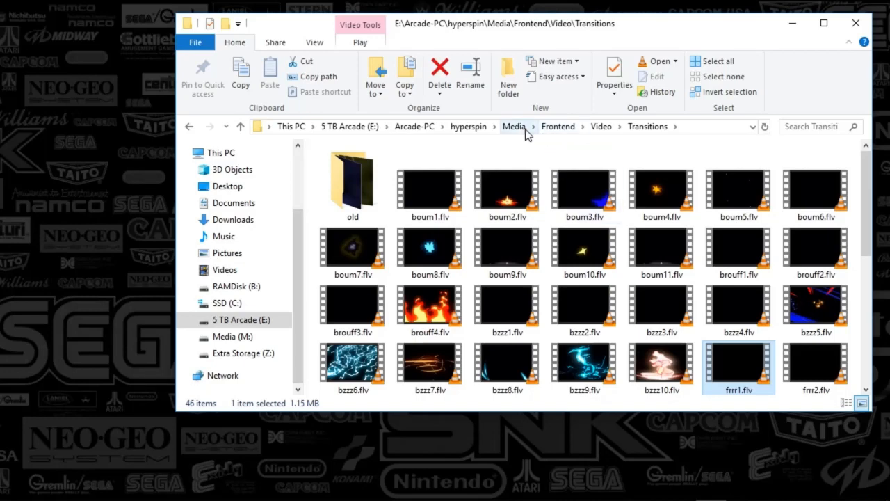
{"action": "left_click", "coordinate": [514, 125]}
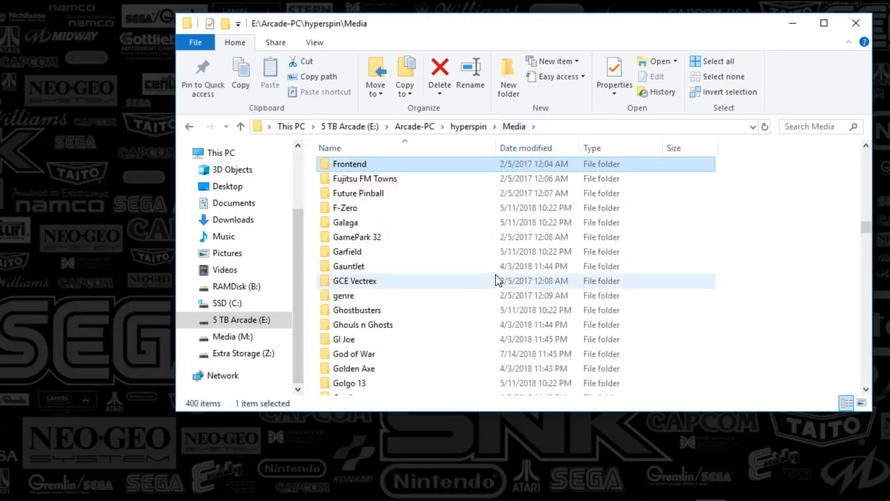
Browse to MAME\Video\Override Transitions, listing the per-game FLV transition clips.
{"action": "scroll", "scroll_direction": "down", "scroll_amount": 3}
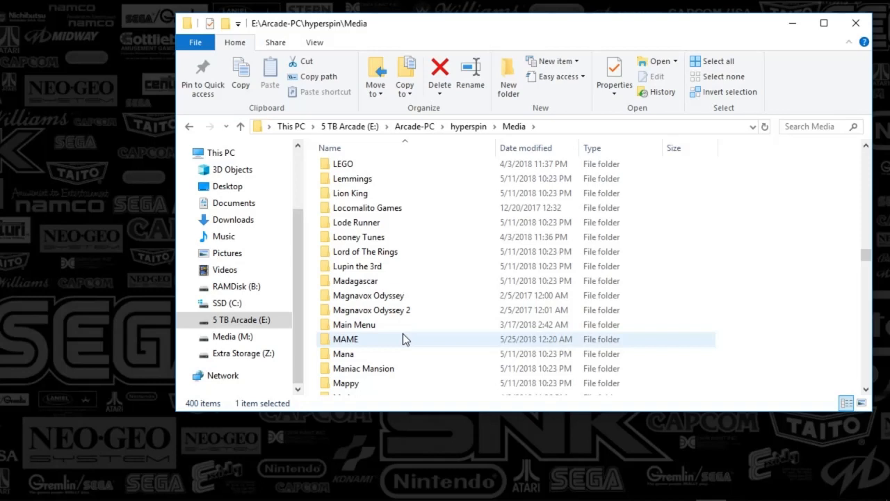
{"action": "double_click", "coordinate": [345, 339]}
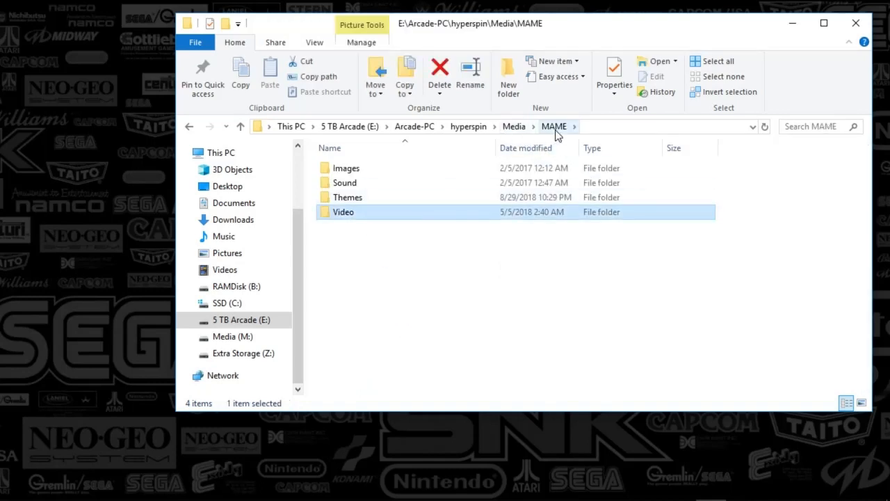
{"action": "double_click", "coordinate": [342, 212]}
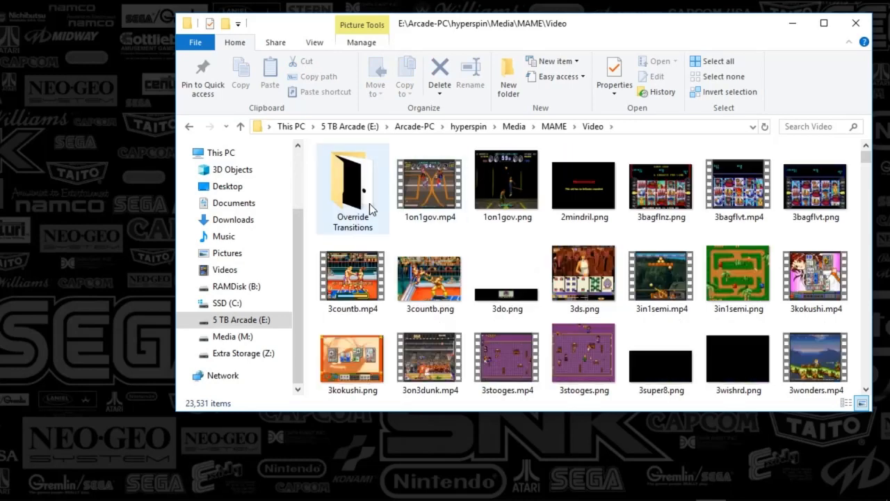
{"action": "mouse_move", "coordinate": [372, 209]}
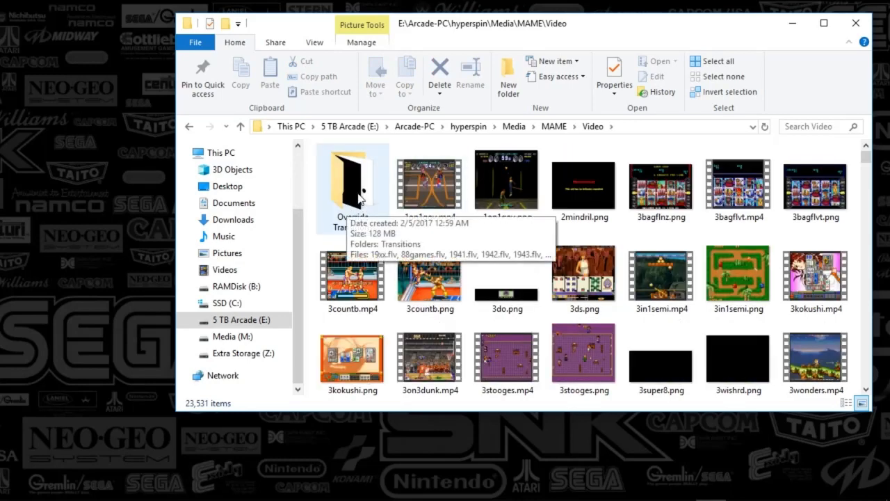
{"action": "double_click", "coordinate": [352, 179]}
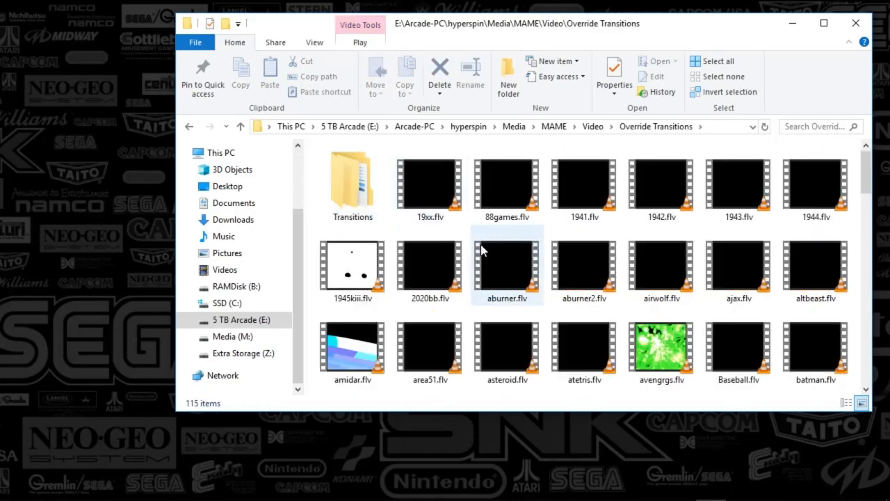
{"action": "mouse_move", "coordinate": [506, 267]}
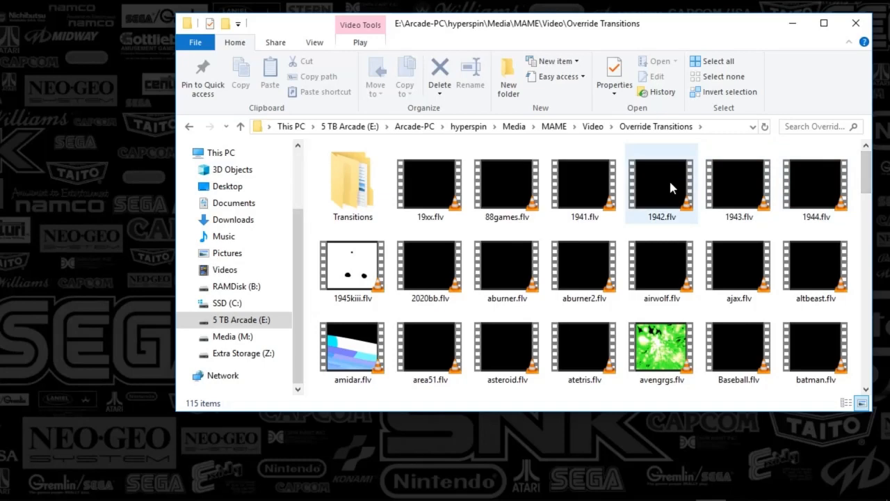
{"action": "mouse_move", "coordinate": [673, 186]}
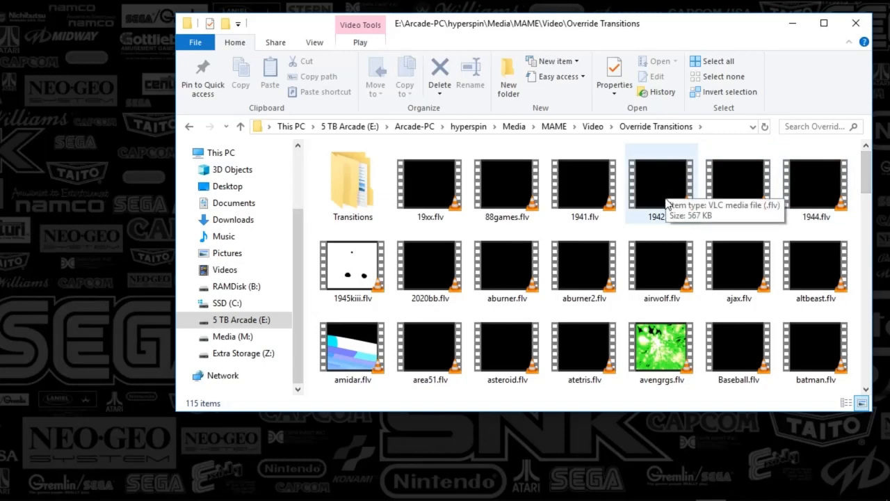
{"action": "double_click", "coordinate": [659, 181]}
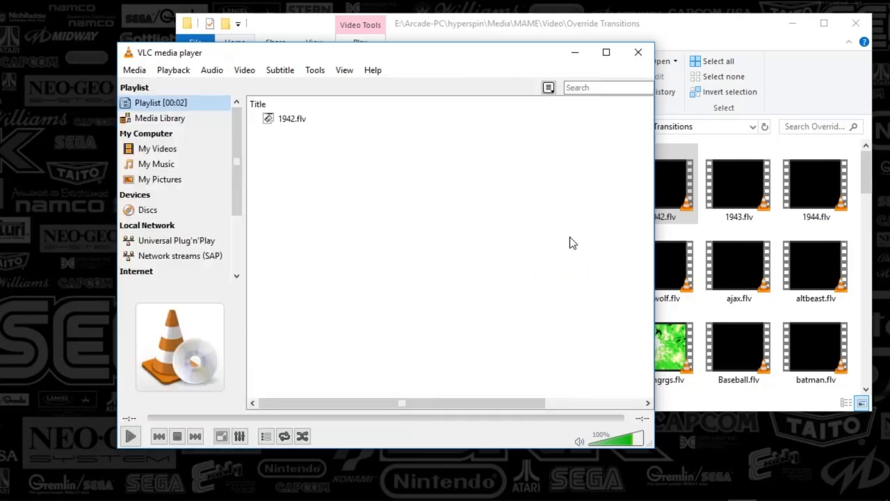
{"action": "mouse_move", "coordinate": [535, 63]}
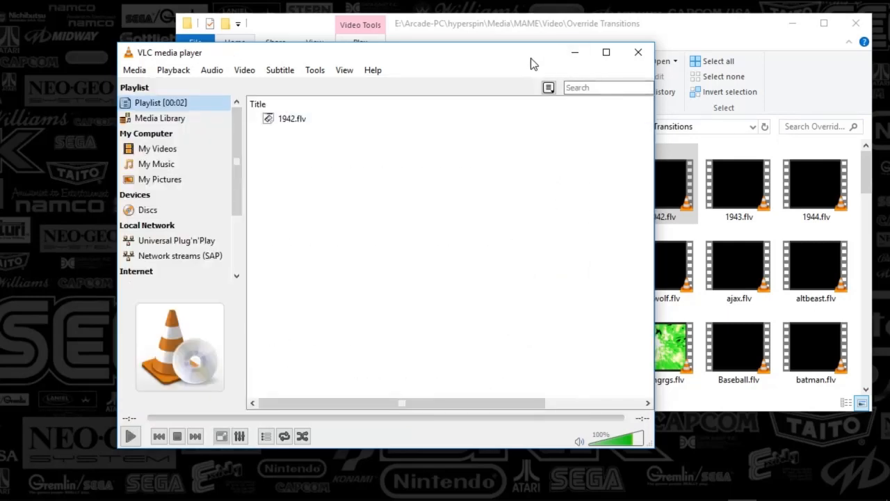
{"action": "mouse_move", "coordinate": [596, 132]}
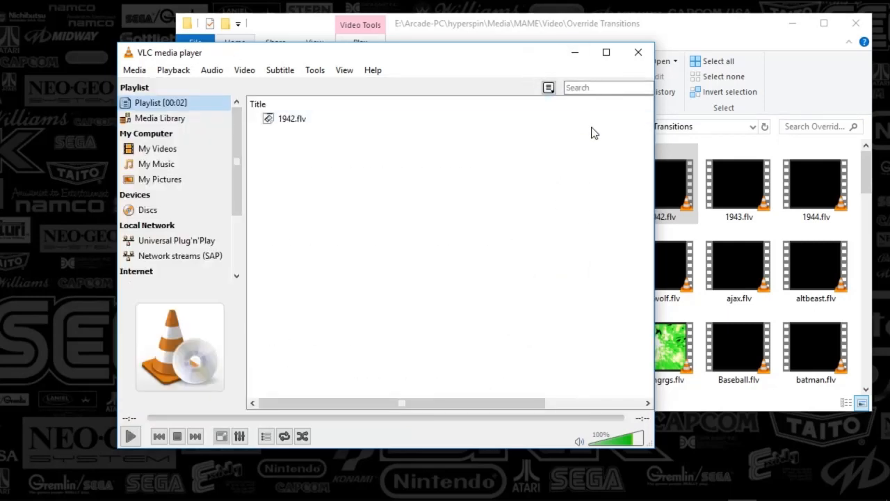
{"action": "mouse_move", "coordinate": [637, 53]}
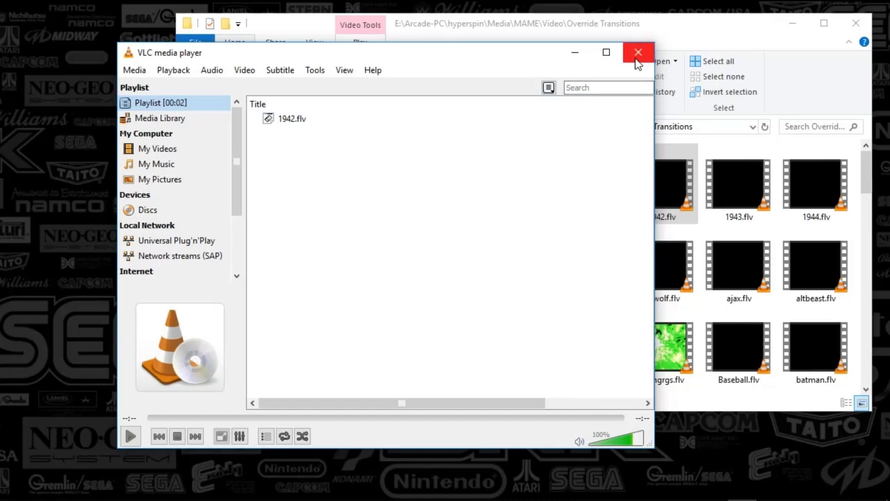
{"action": "left_click", "coordinate": [637, 51]}
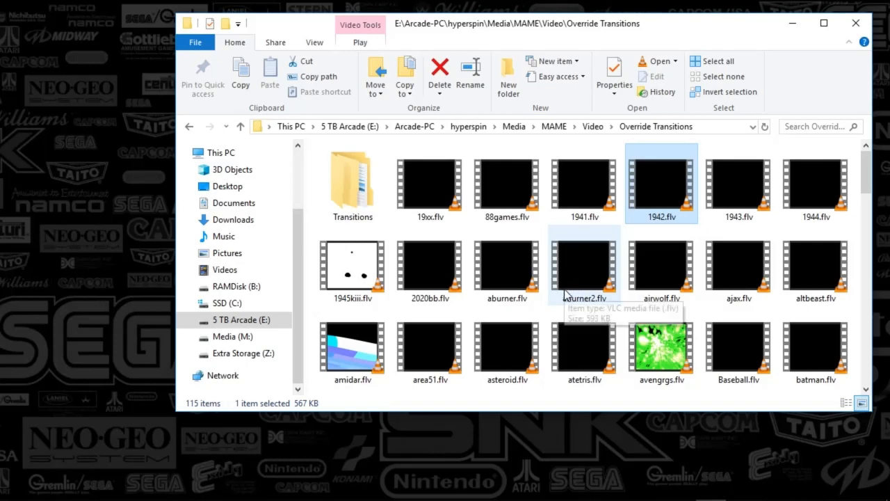
{"action": "mouse_move", "coordinate": [549, 323]}
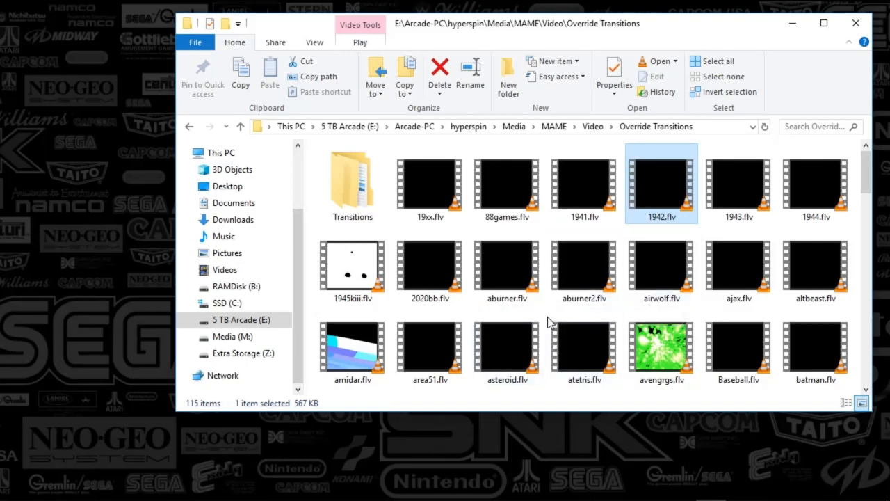
{"action": "mouse_move", "coordinate": [506, 271]}
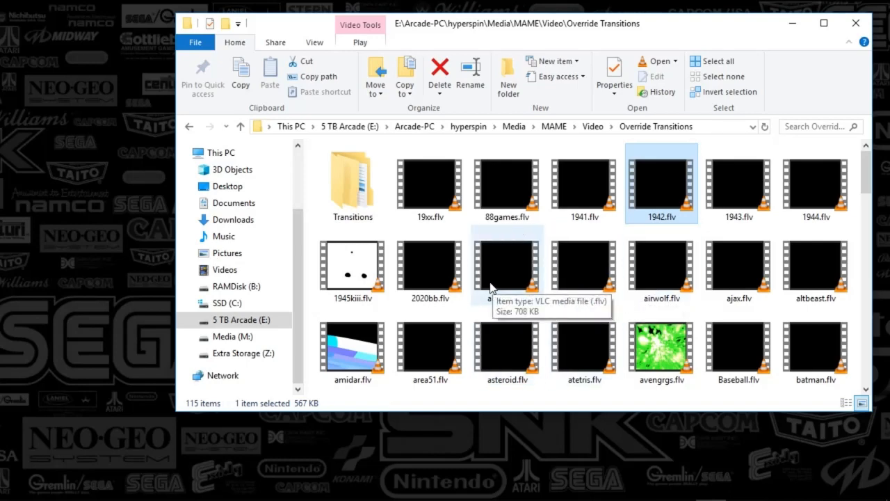
{"action": "scroll", "scroll_direction": "down", "scroll_amount": 3}
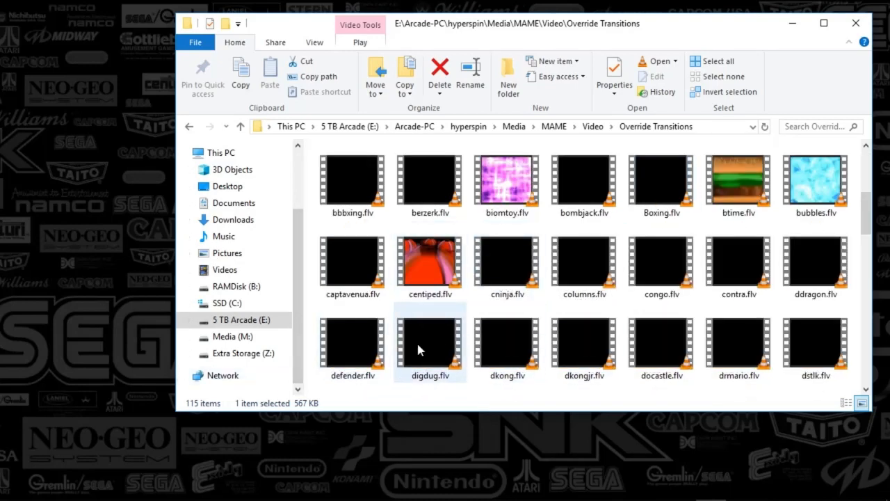
{"action": "double_click", "coordinate": [430, 341]}
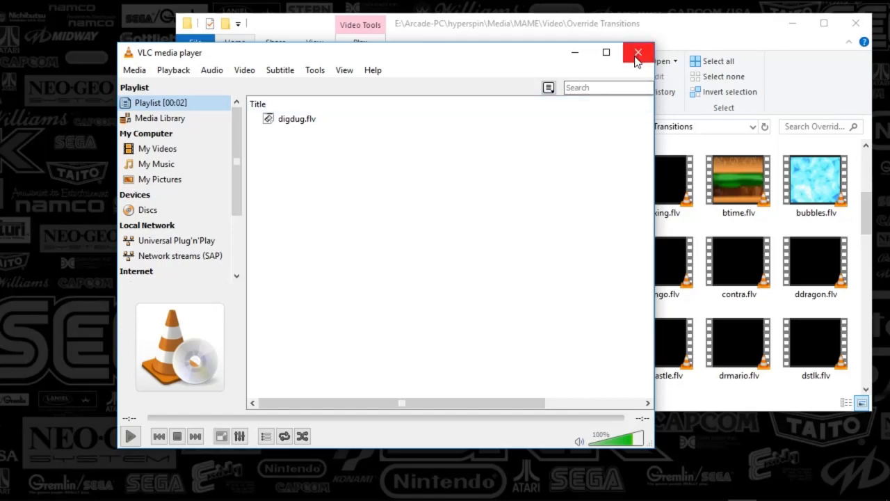
{"action": "left_click", "coordinate": [638, 52]}
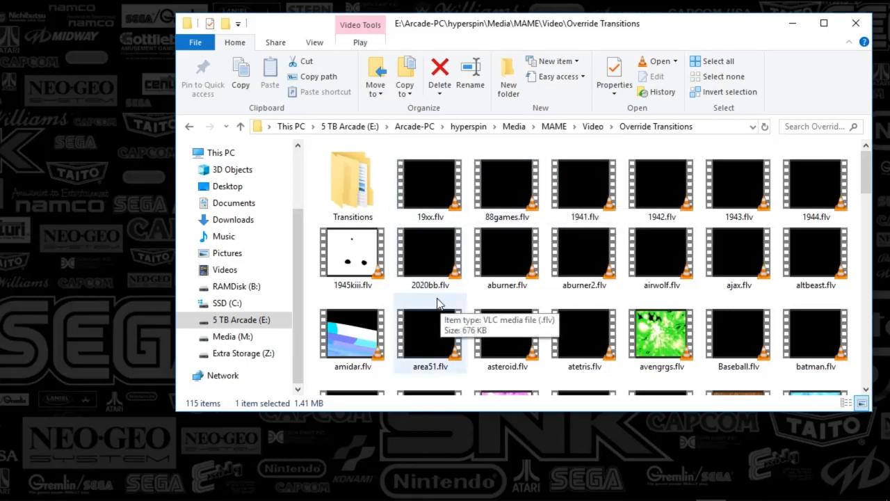
{"action": "mouse_move", "coordinate": [581, 136]}
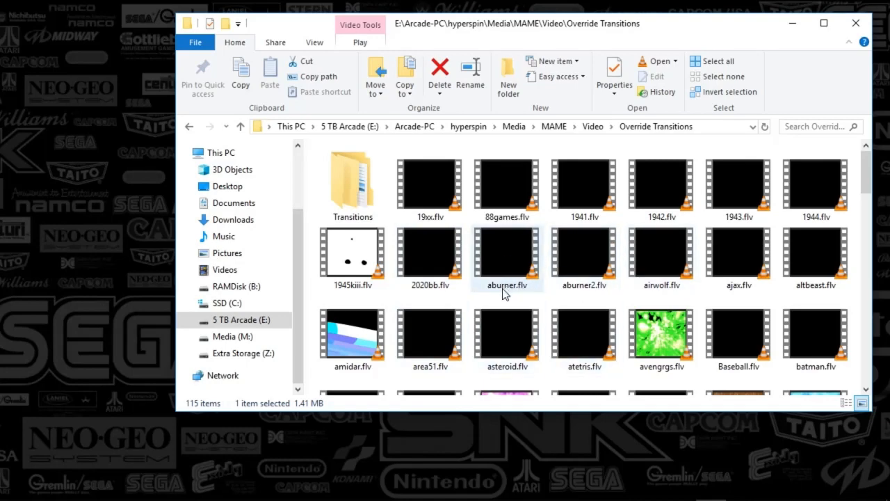
{"action": "mouse_move", "coordinate": [508, 286]}
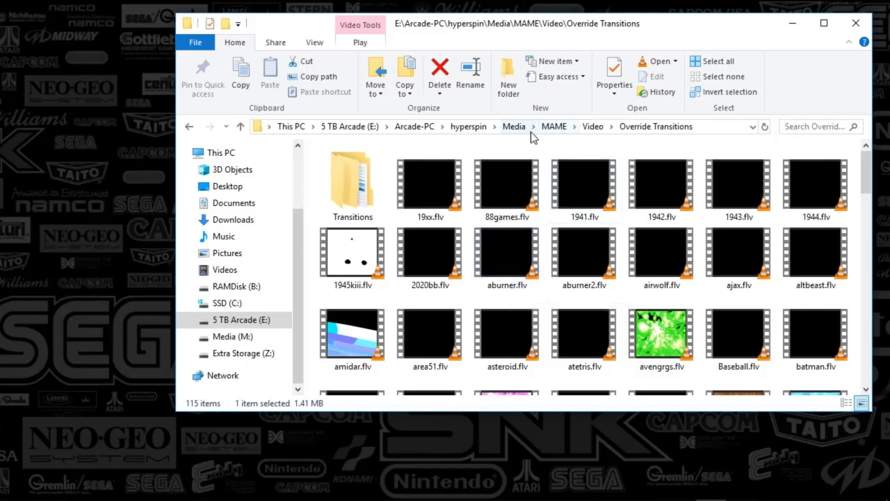
{"action": "mouse_move", "coordinate": [559, 138]}
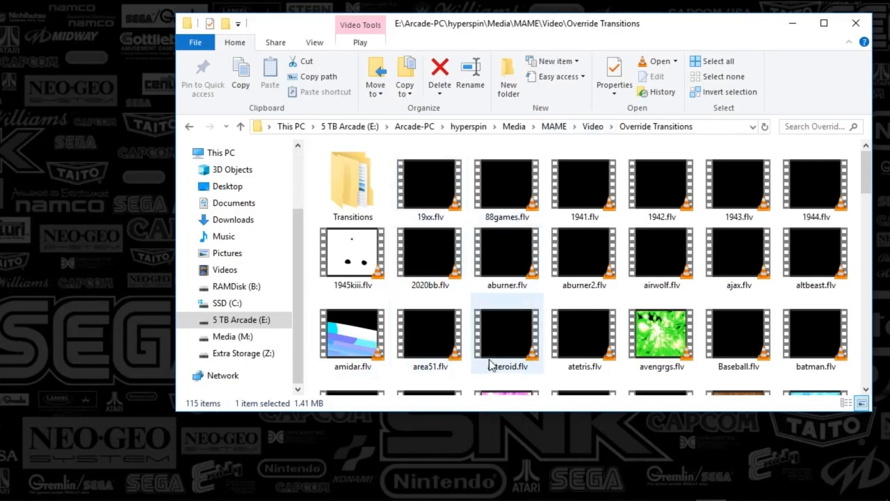
Play Baseball.flv from the Override Transitions folder in VLC.
{"action": "left_click", "coordinate": [858, 22]}
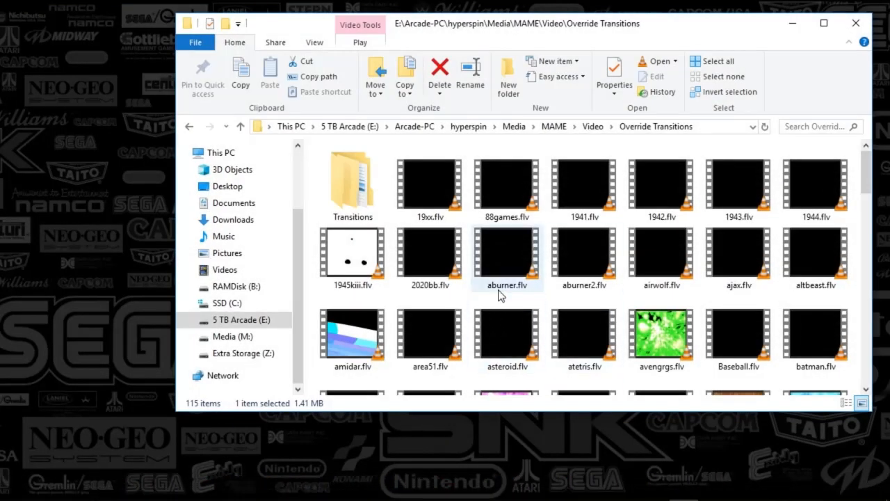
{"action": "left_click", "coordinate": [737, 338]}
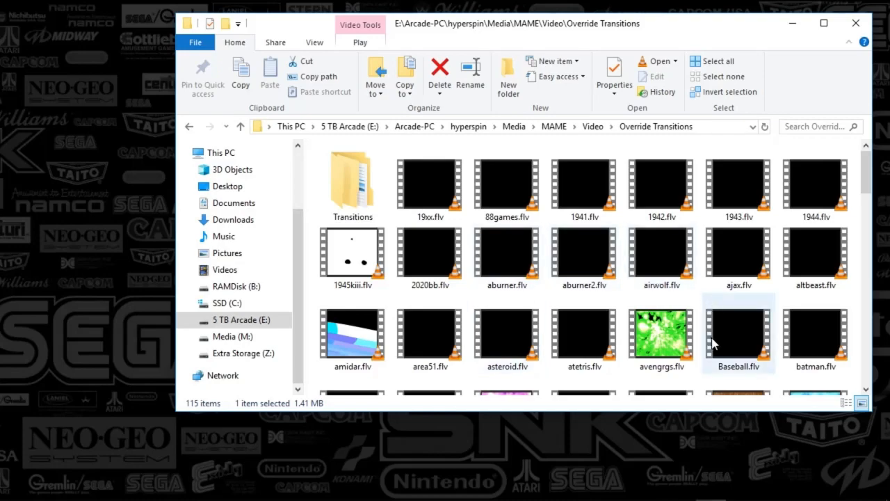
{"action": "double_click", "coordinate": [738, 334]}
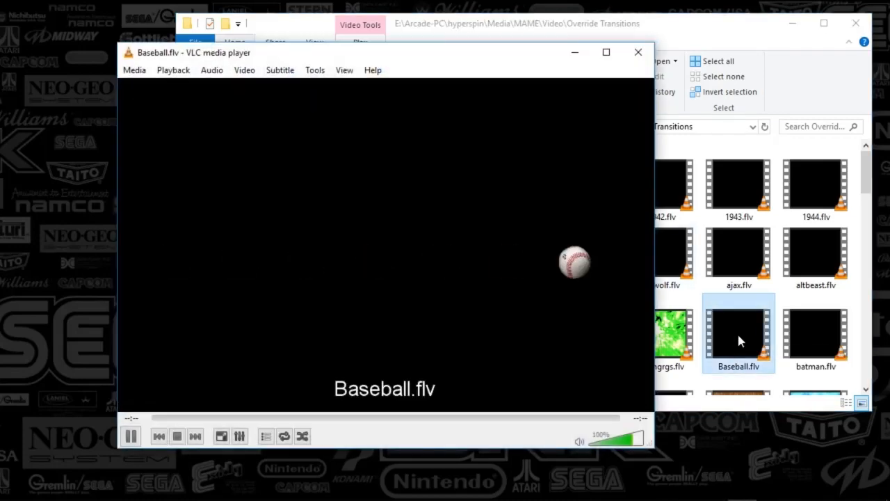